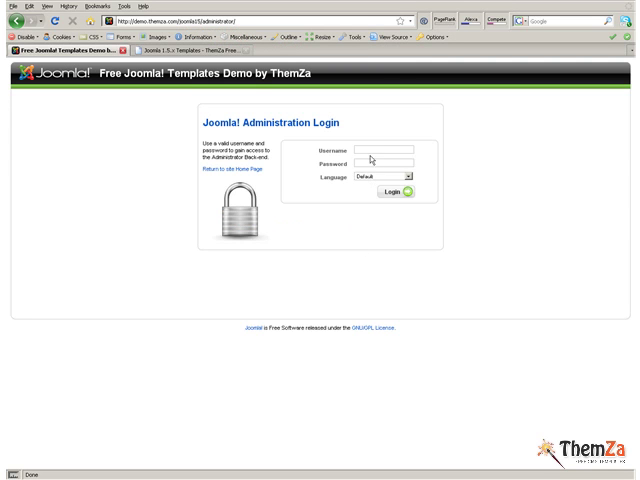
# - Log in to the administrator back-end with the saved admin credentials
pyautogui.click(385, 147)
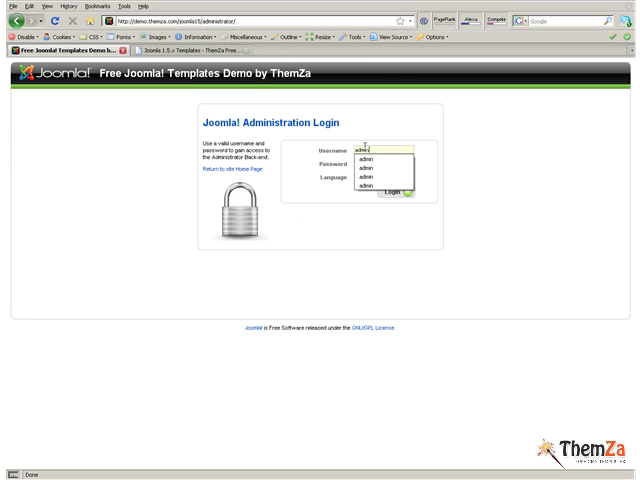
pyautogui.click(397, 188)
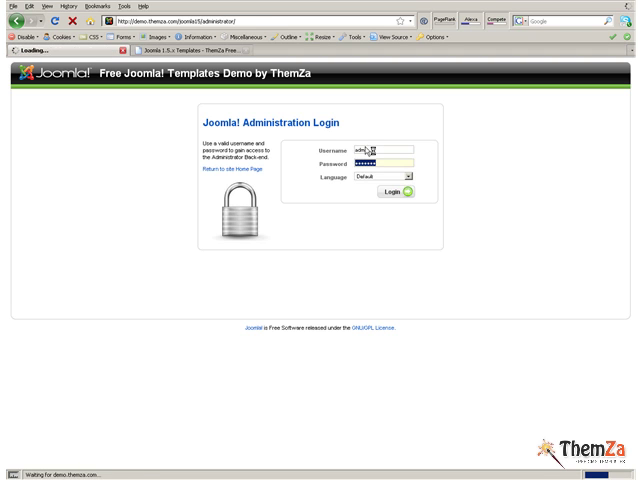
pyautogui.click(389, 191)
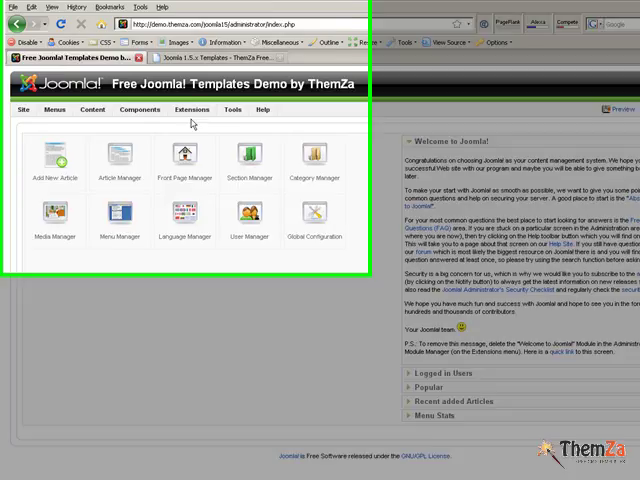
# - Go to Template Manager from the Extensions menu to list the site templates
pyautogui.click(332, 193)
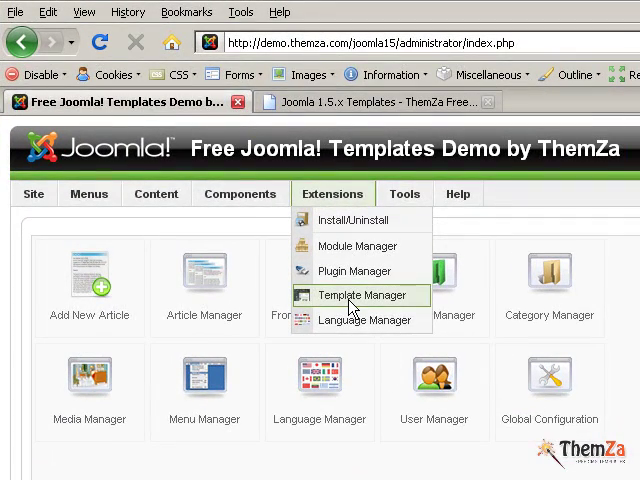
pyautogui.click(364, 295)
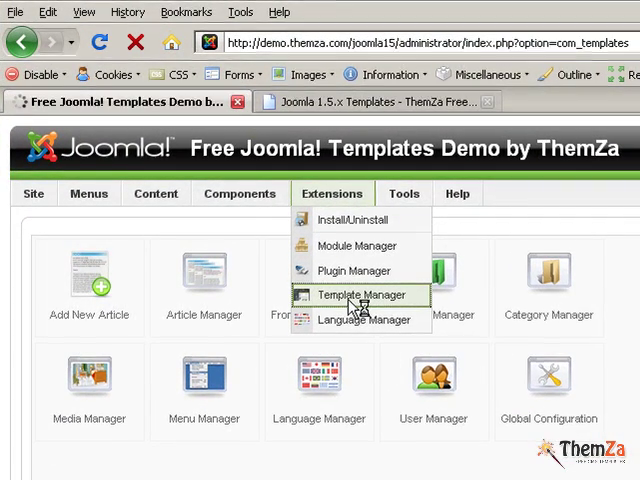
pyautogui.click(362, 294)
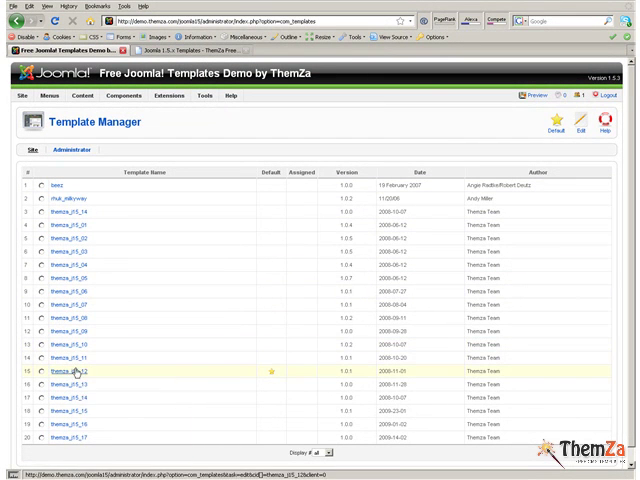
pyautogui.moveTo(248, 373)
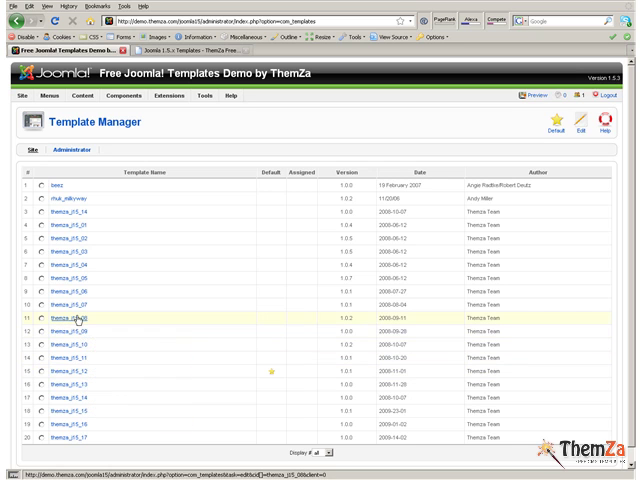
pyautogui.moveTo(73, 311)
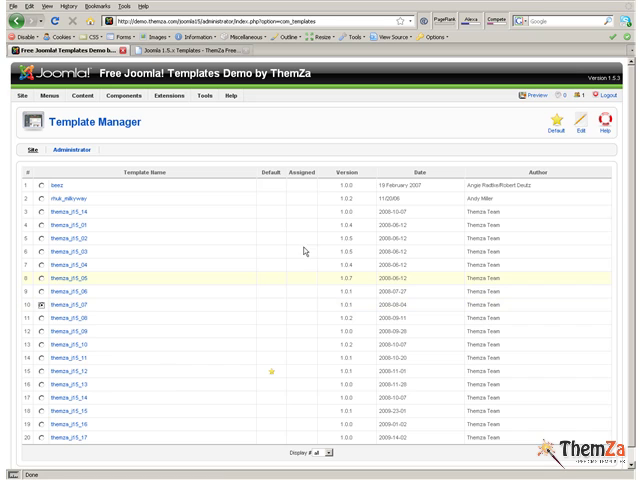
# - Set themza_j15_07 as the default site template, replacing themza_j15_12
pyautogui.click(553, 125)
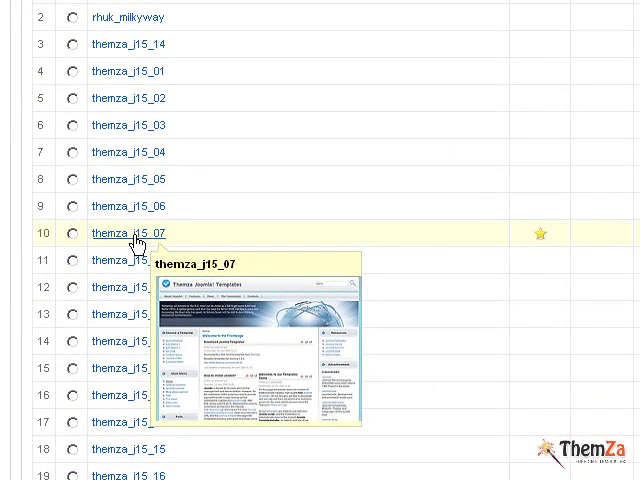
# - Edit the themza_j15_07 template and preview the public site in a new tab
pyautogui.click(127, 233)
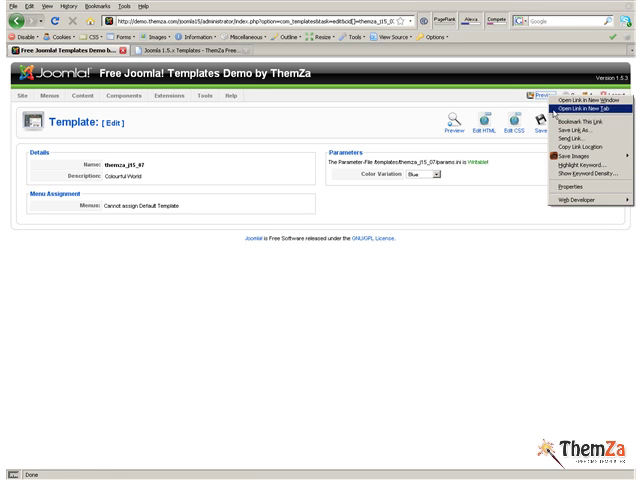
pyautogui.click(581, 102)
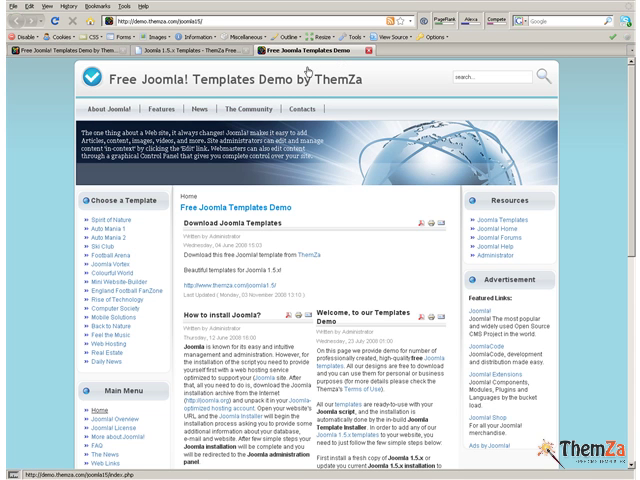
pyautogui.moveTo(308, 70)
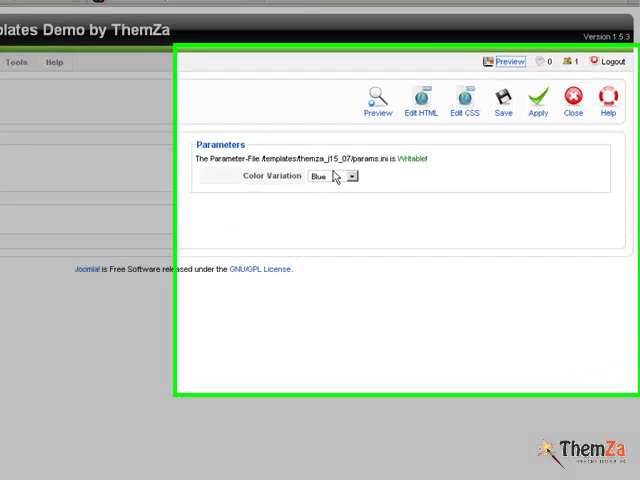
# - Change the template's Color Variation from Blue to green and apply it
pyautogui.click(346, 176)
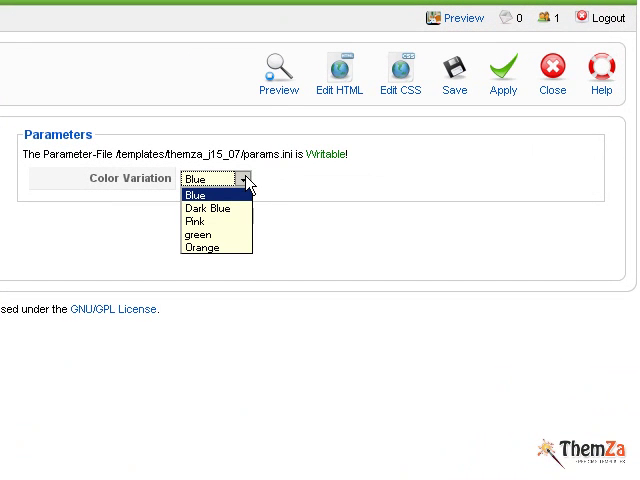
pyautogui.moveTo(212, 243)
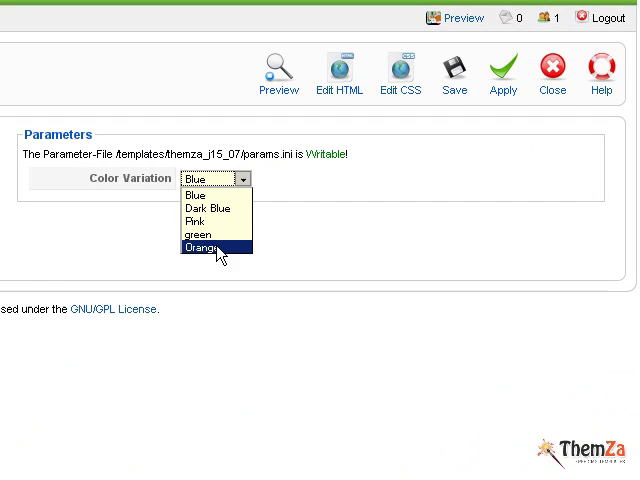
pyautogui.click(196, 232)
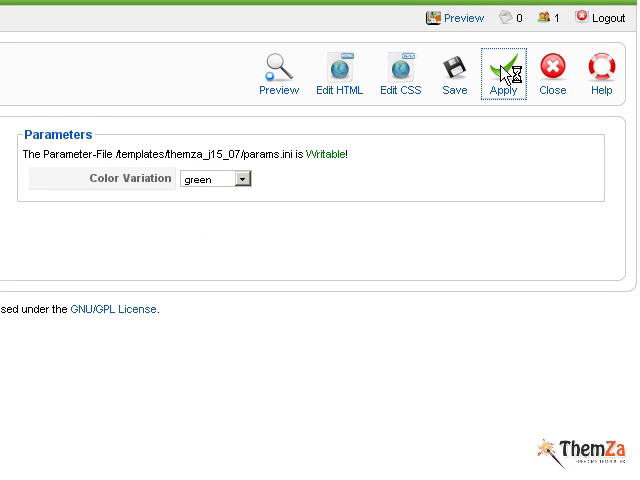
pyautogui.moveTo(435, 178)
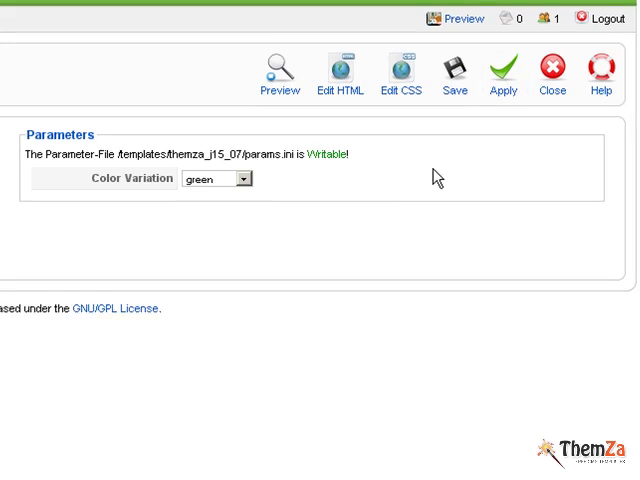
pyautogui.click(281, 75)
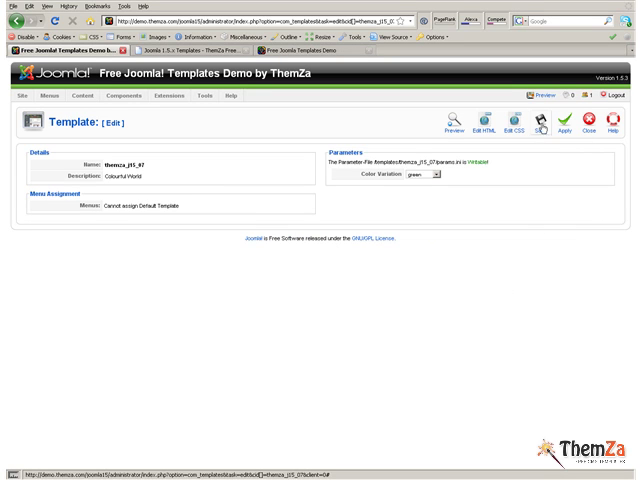
# - Save the themza_j15_07 template with its green colour variation
pyautogui.click(547, 124)
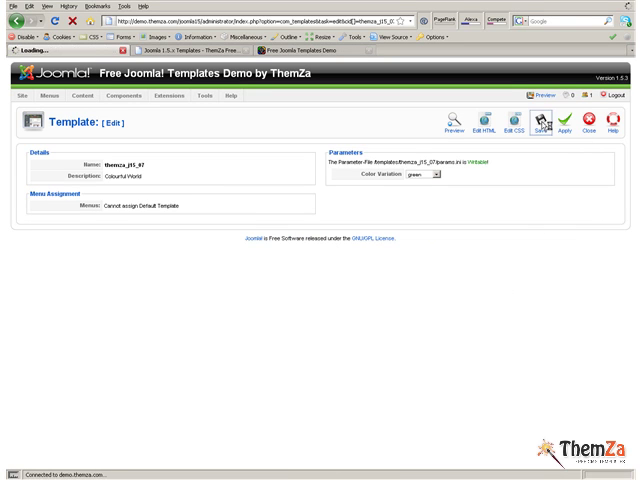